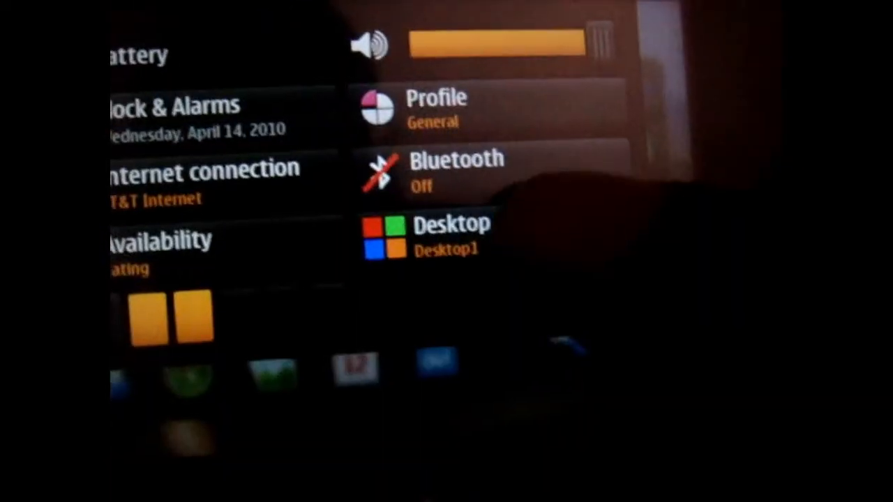
Step: Make Desktop2 the active desktop activity via the Desktop Activity Manager
left_click(450, 235)
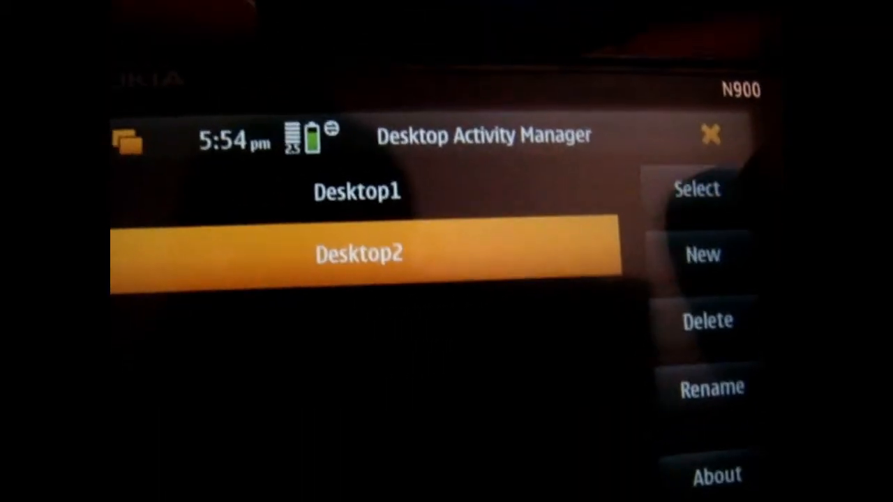
left_click(696, 190)
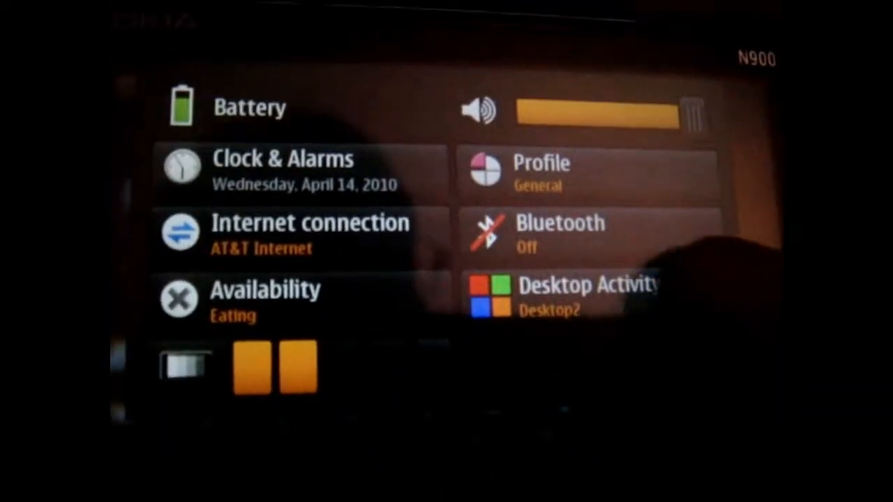
Step: Add a new desktop activity named Desktop3 cloned from the current desktop
left_click(588, 293)
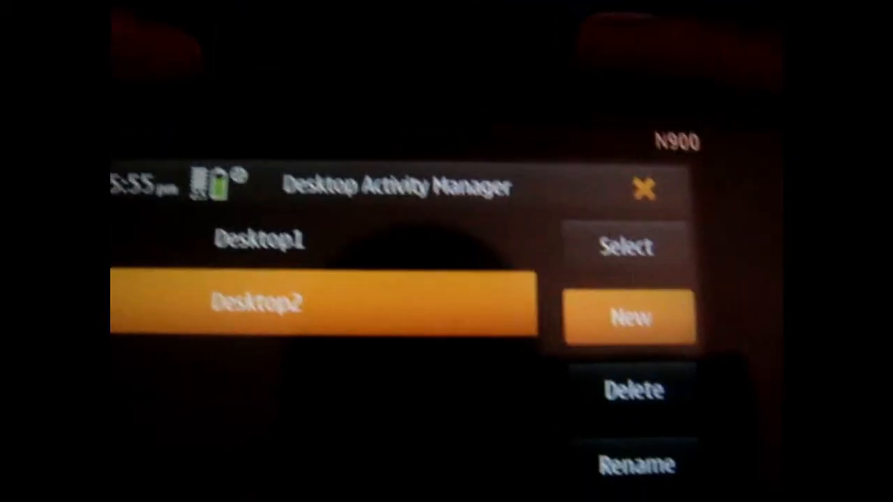
left_click(631, 318)
type("Desktop")
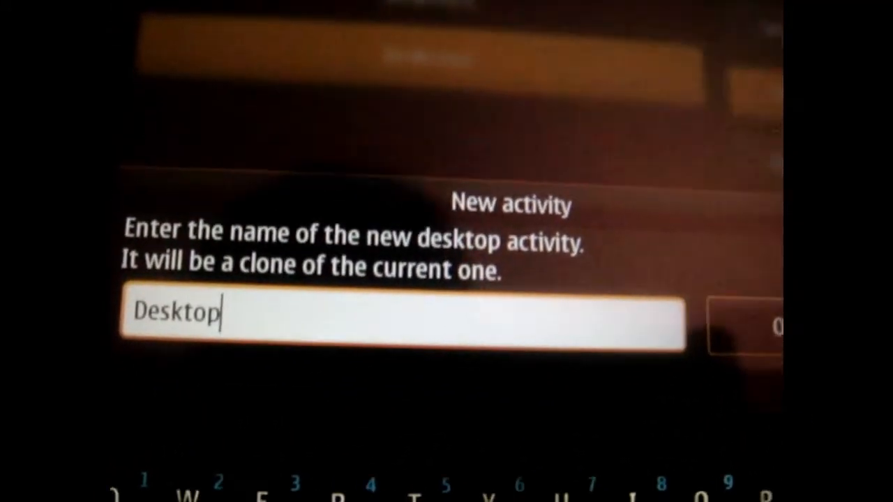
type("3")
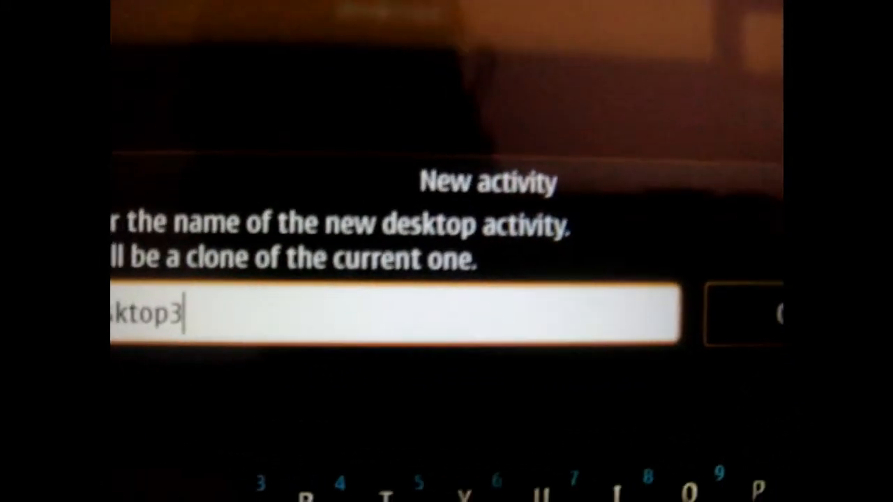
left_click(760, 318)
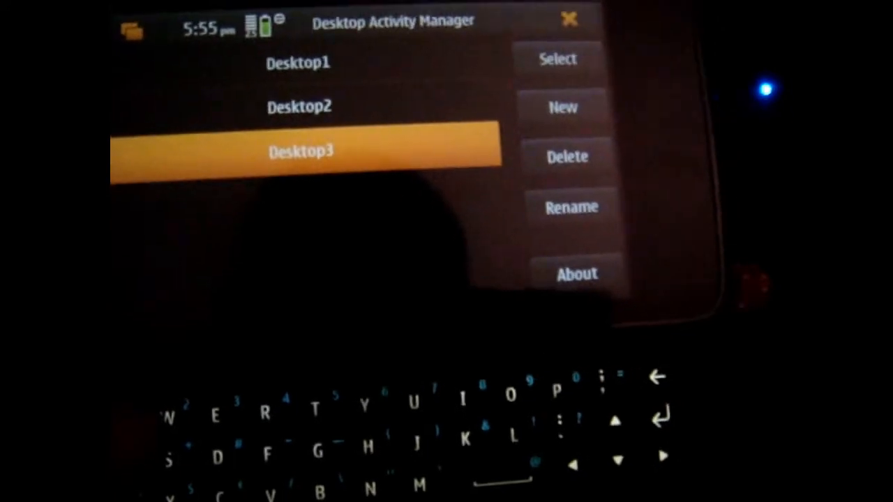
Step: Activate Desktop3 and apply a blue theme from the Themes list
left_click(569, 20)
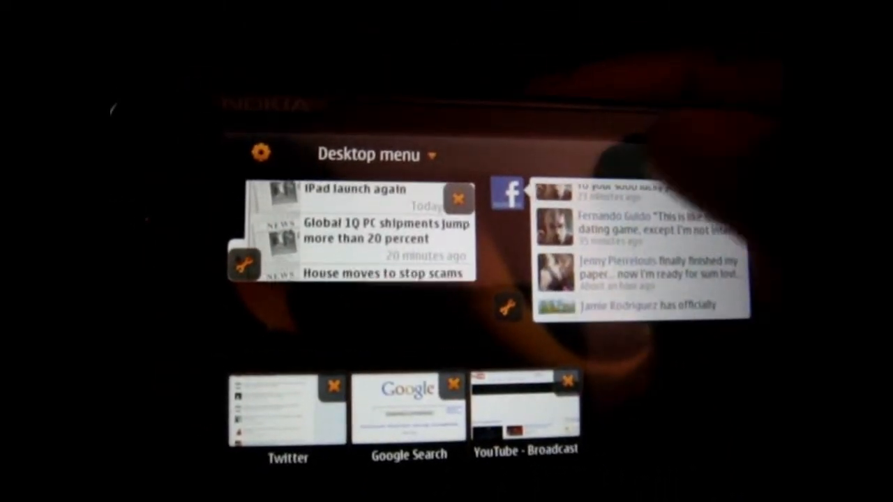
left_click(374, 154)
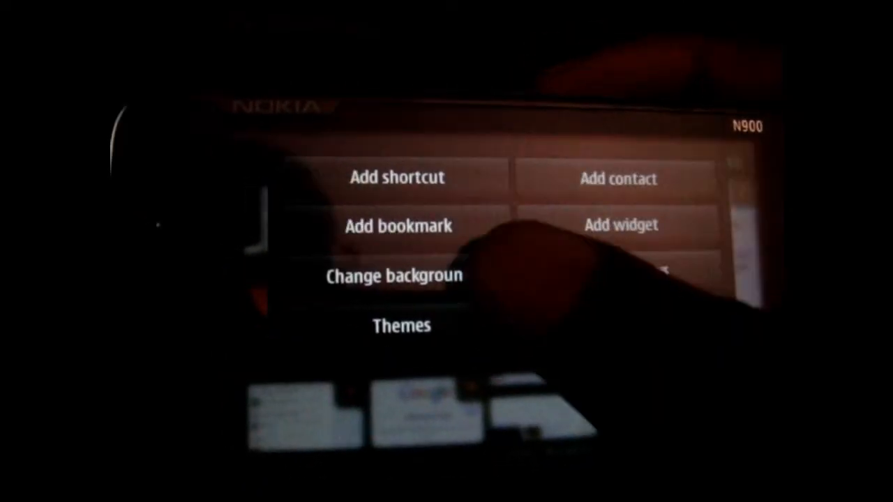
left_click(394, 275)
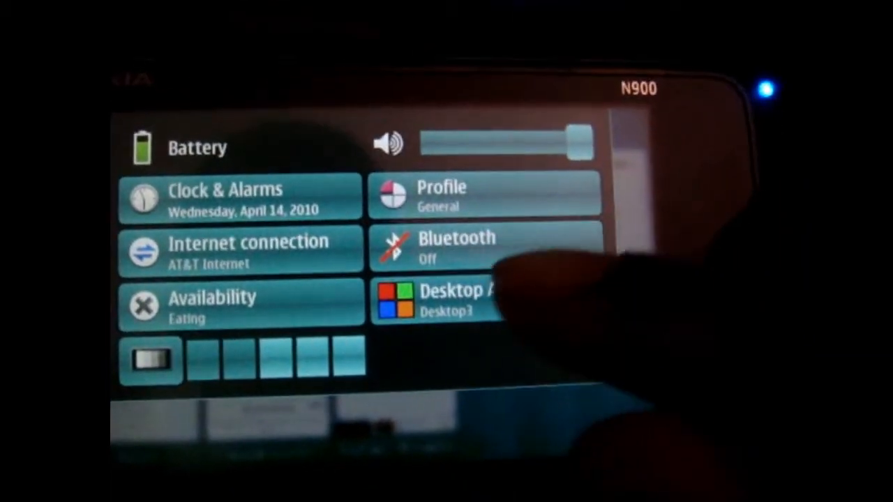
Step: Return to the Desktop1 activity via the Desktop Activity Manager
left_click(446, 304)
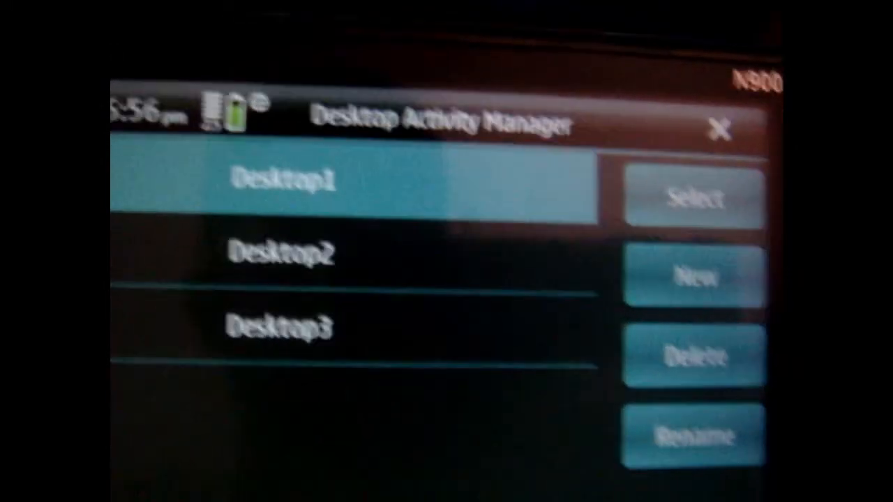
left_click(693, 198)
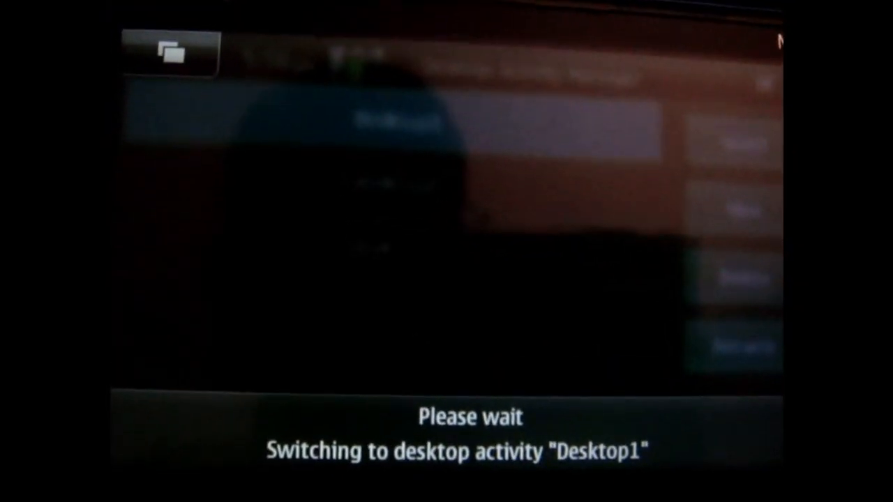